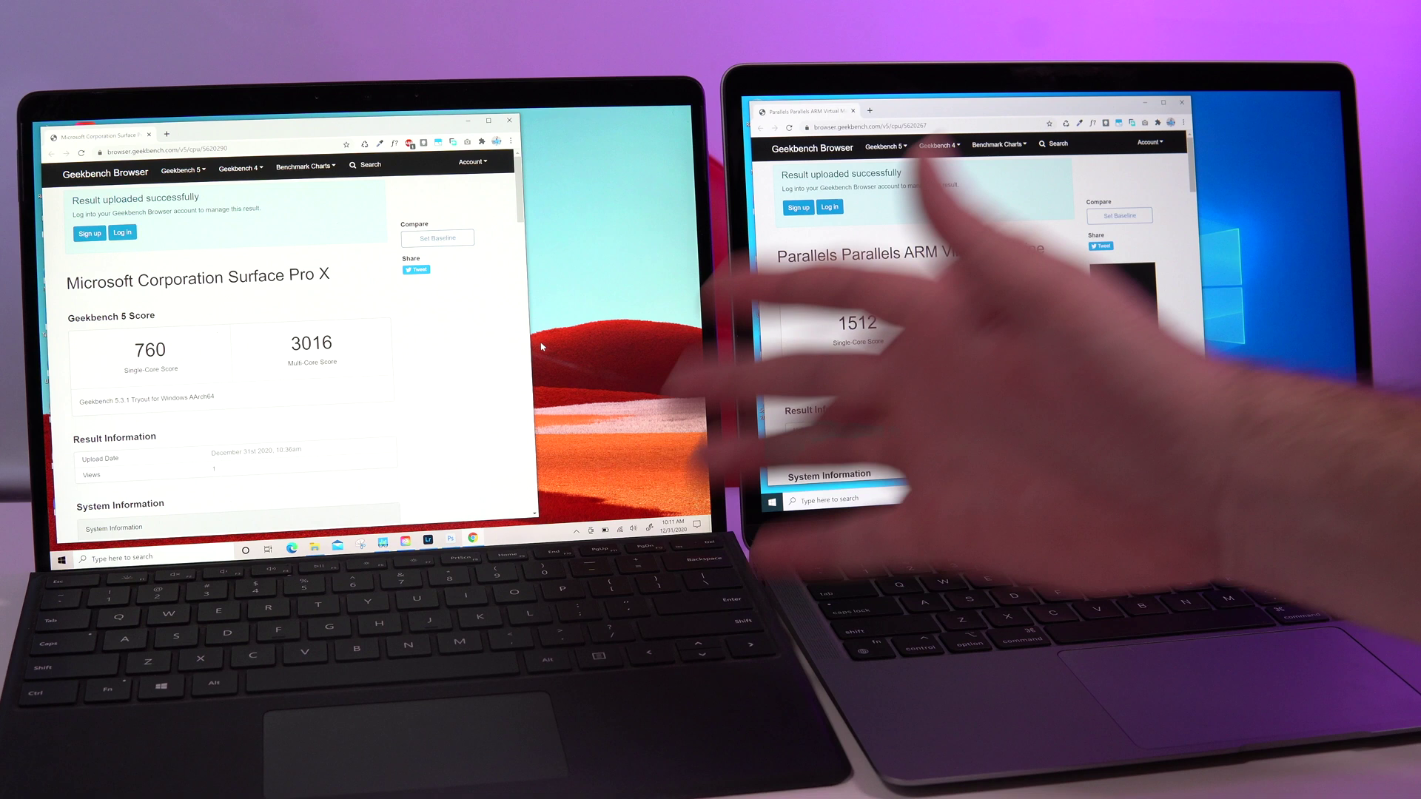
{"action": "mouse_move", "coordinate": [858, 276]}
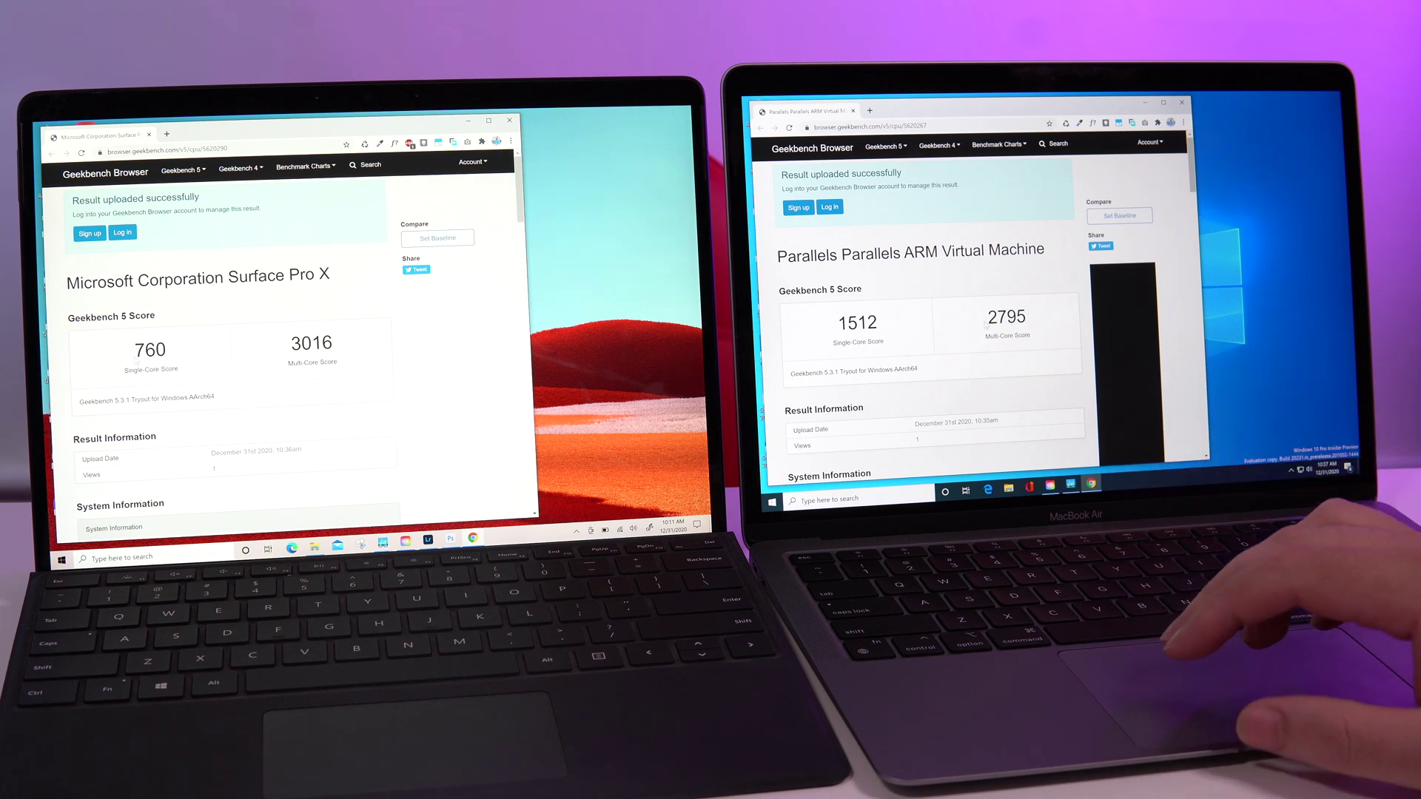
{"action": "scroll", "scroll_direction": "down", "scroll_amount": 3}
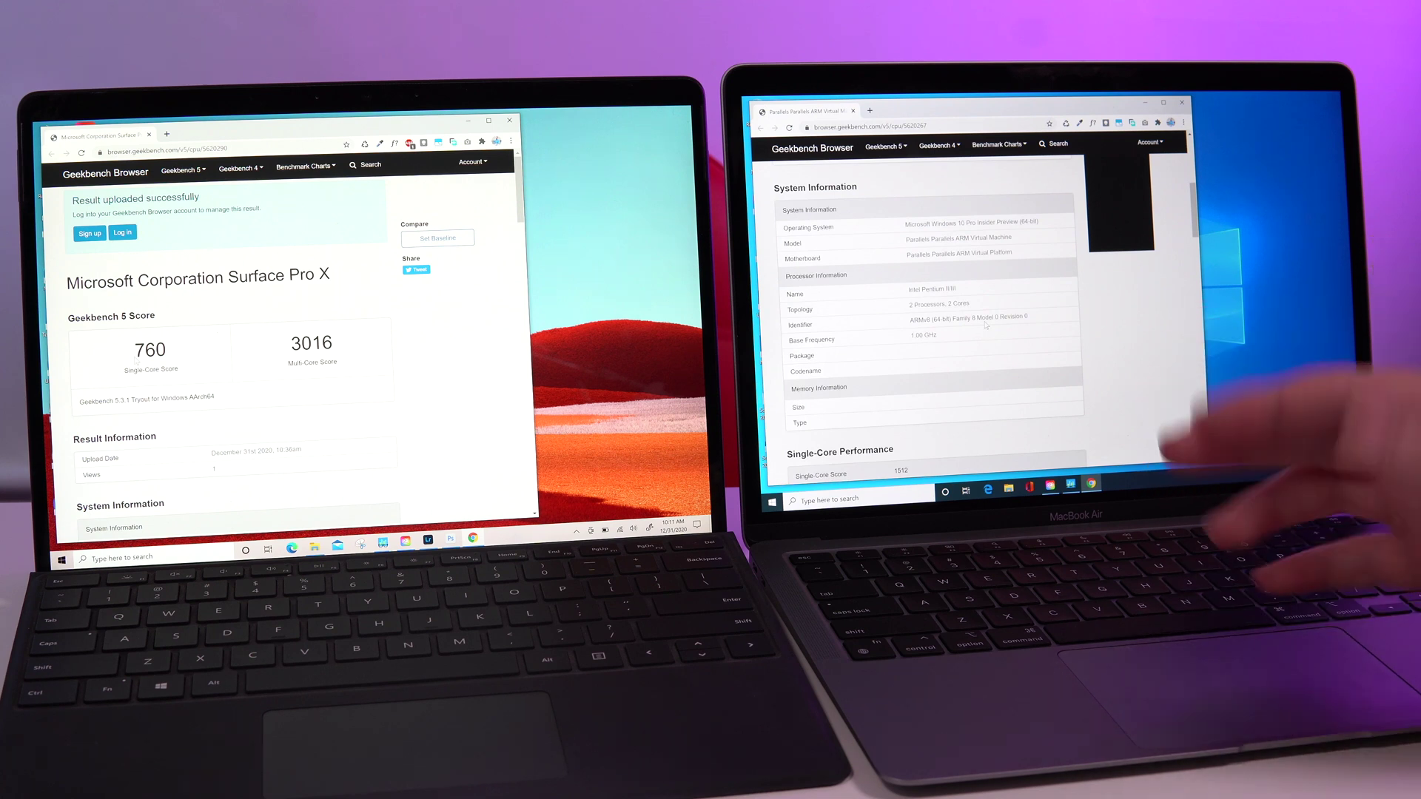